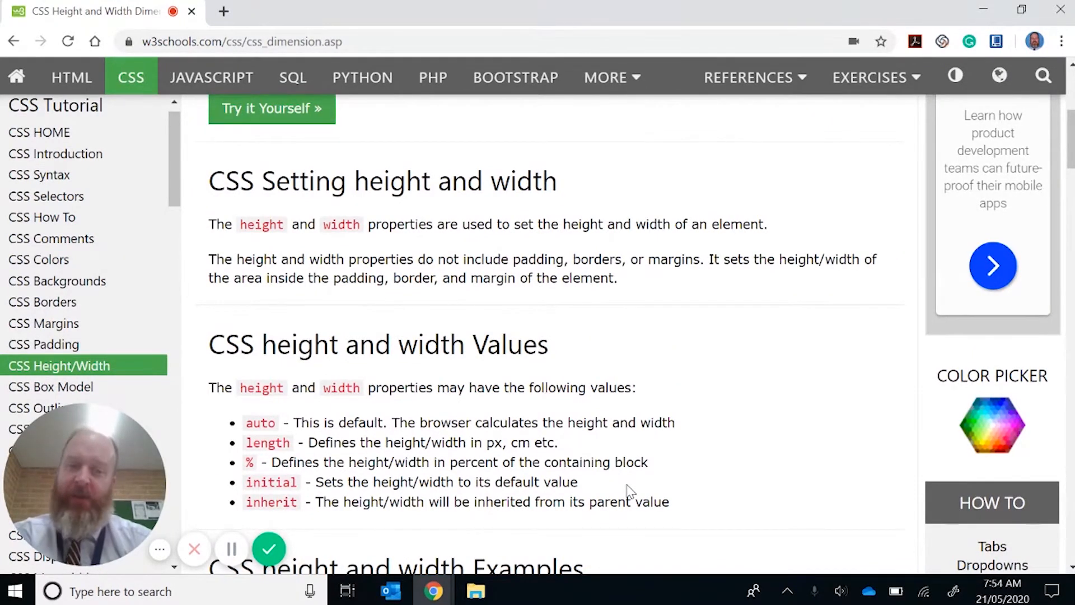
# Scroll through the intro to the powder-blue example box, 200px high and 50% wide
pyautogui.scroll(-3)
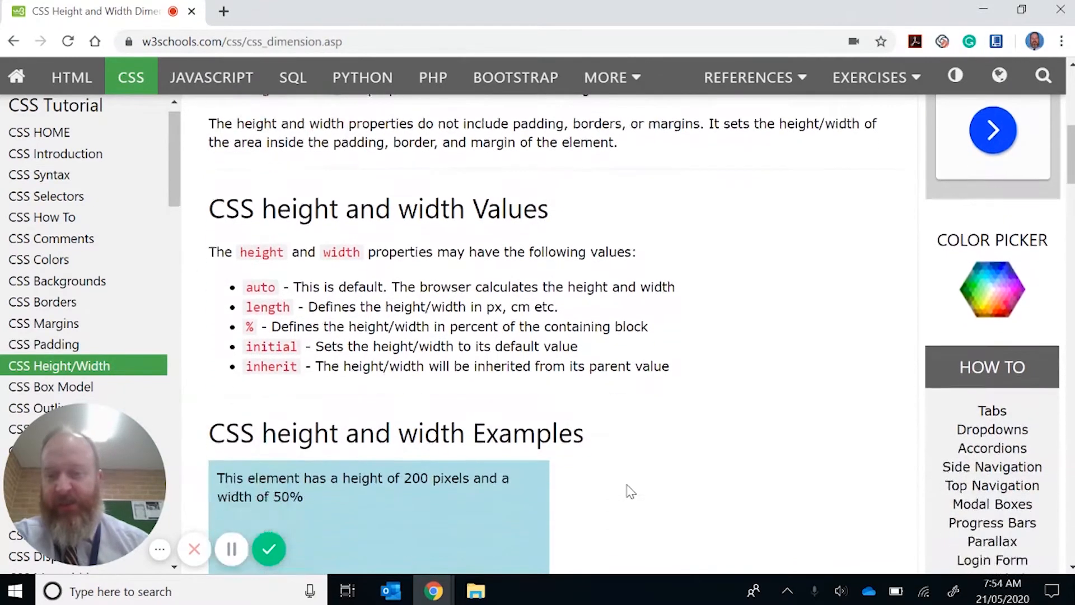
pyautogui.scroll(-3)
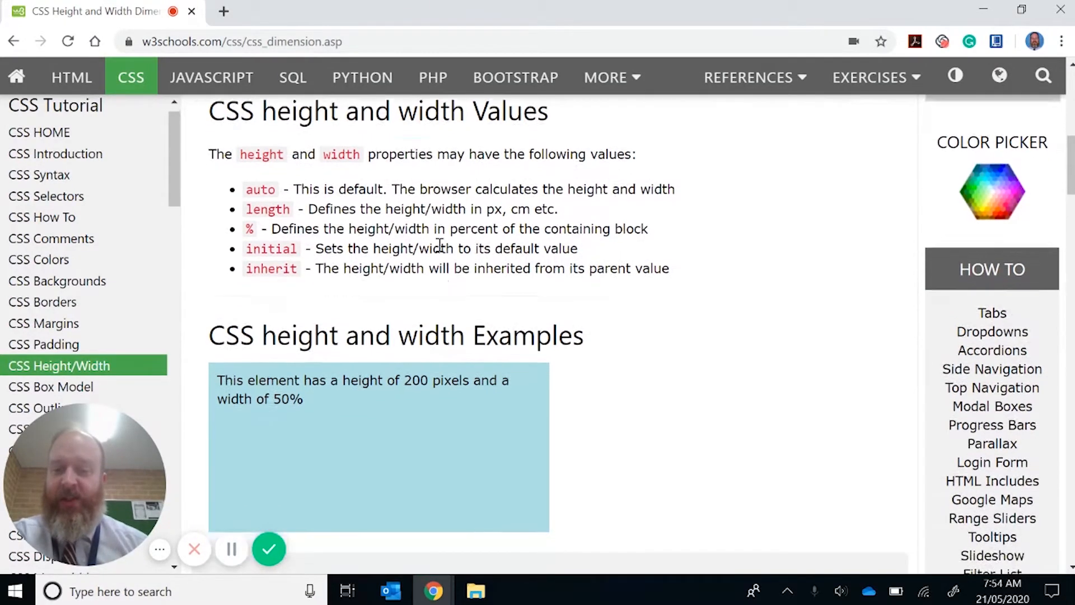
pyautogui.scroll(-3)
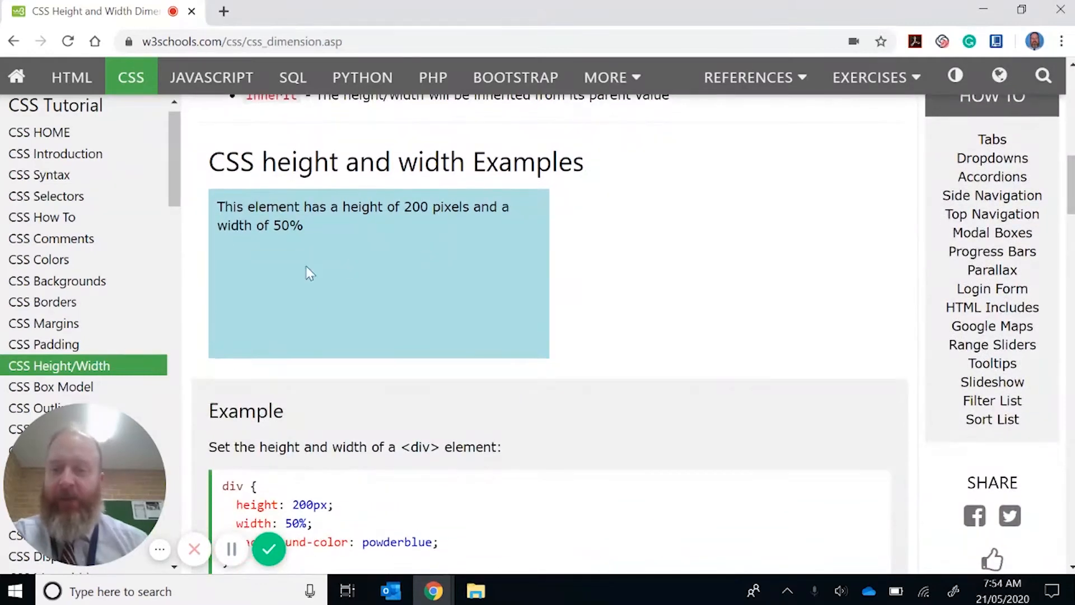
pyautogui.moveTo(274, 232)
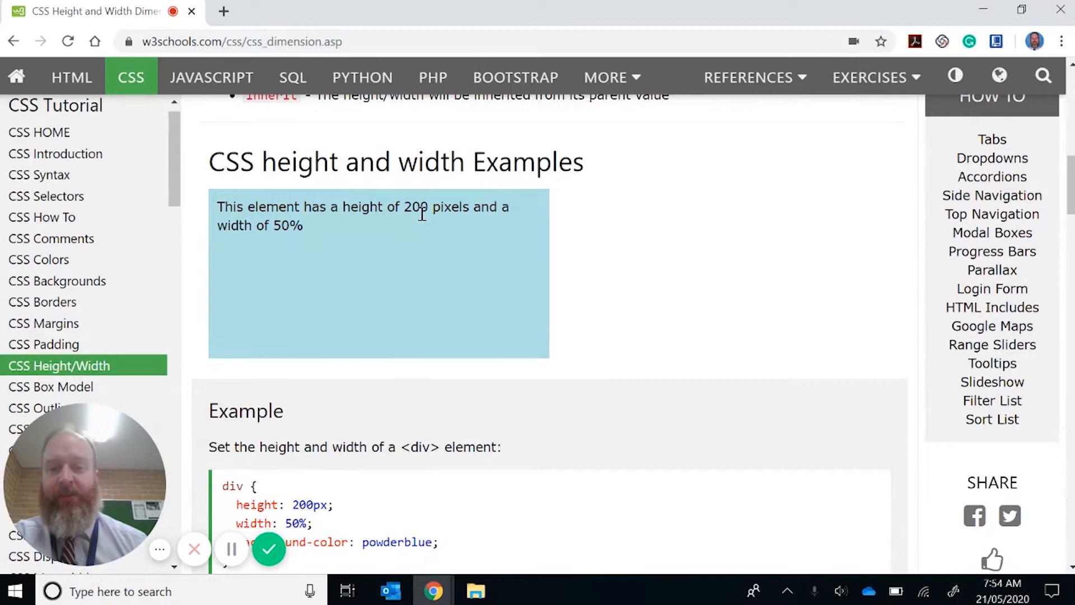
pyautogui.moveTo(515, 209)
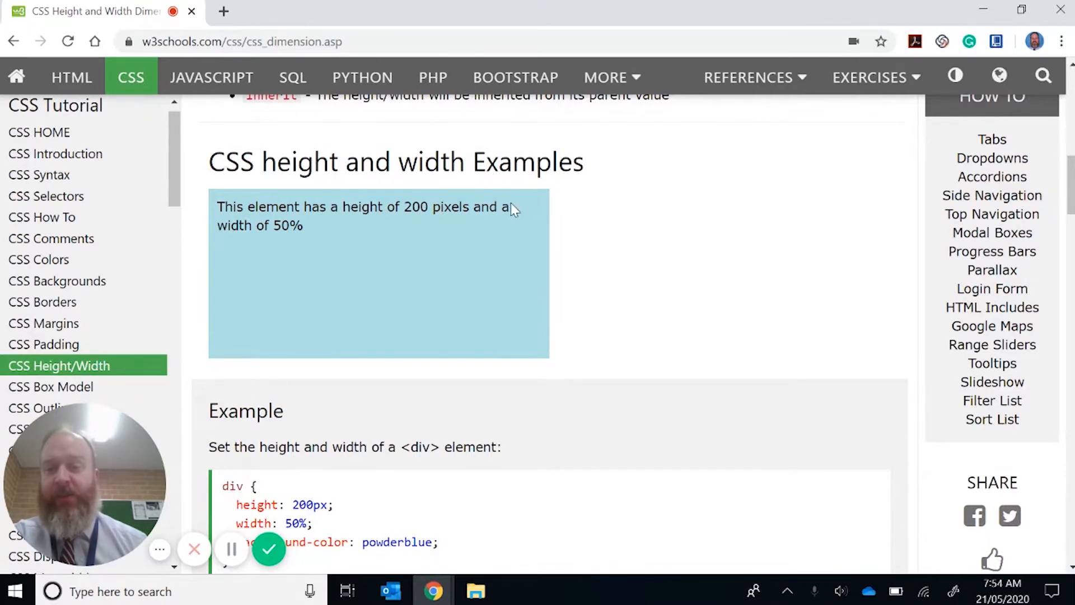
pyautogui.moveTo(456, 236)
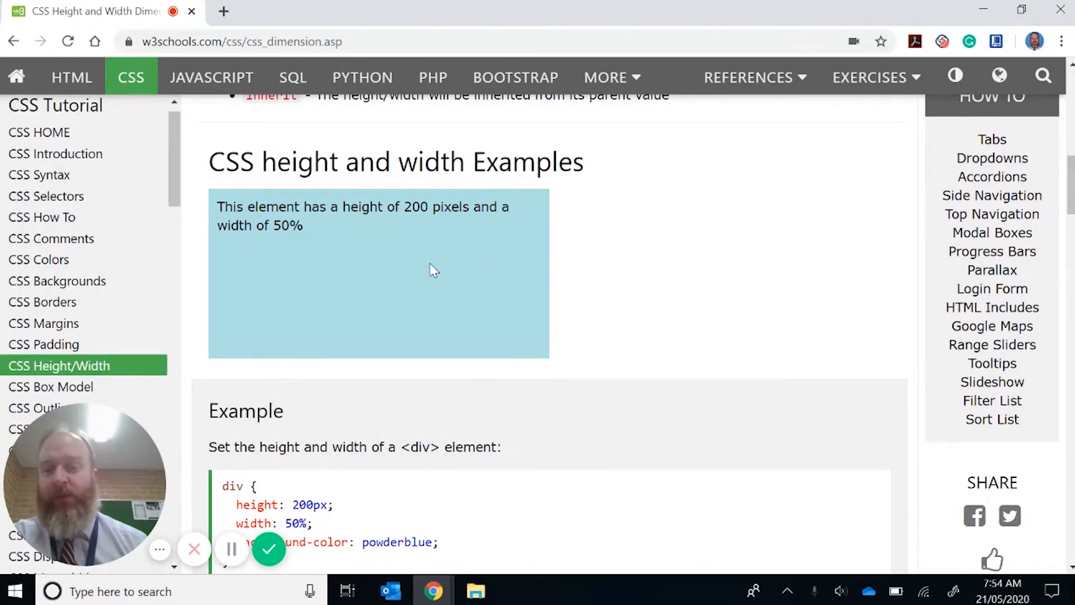
pyautogui.moveTo(578, 221)
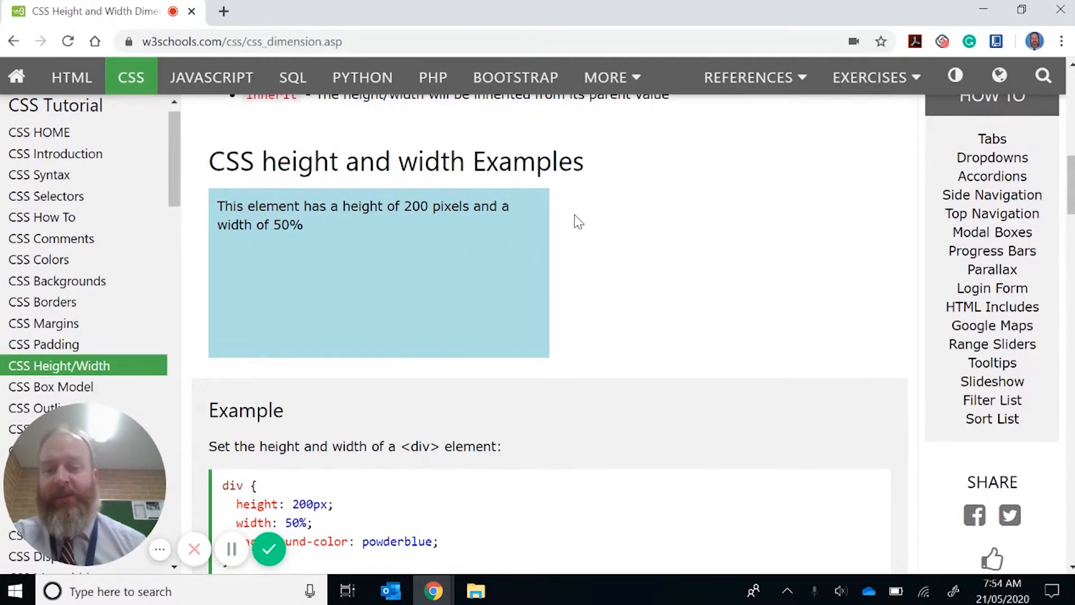
# Scroll to the first example's div code (height 200px, width 50%) and the 100 by 500px box
pyautogui.scroll(-3)
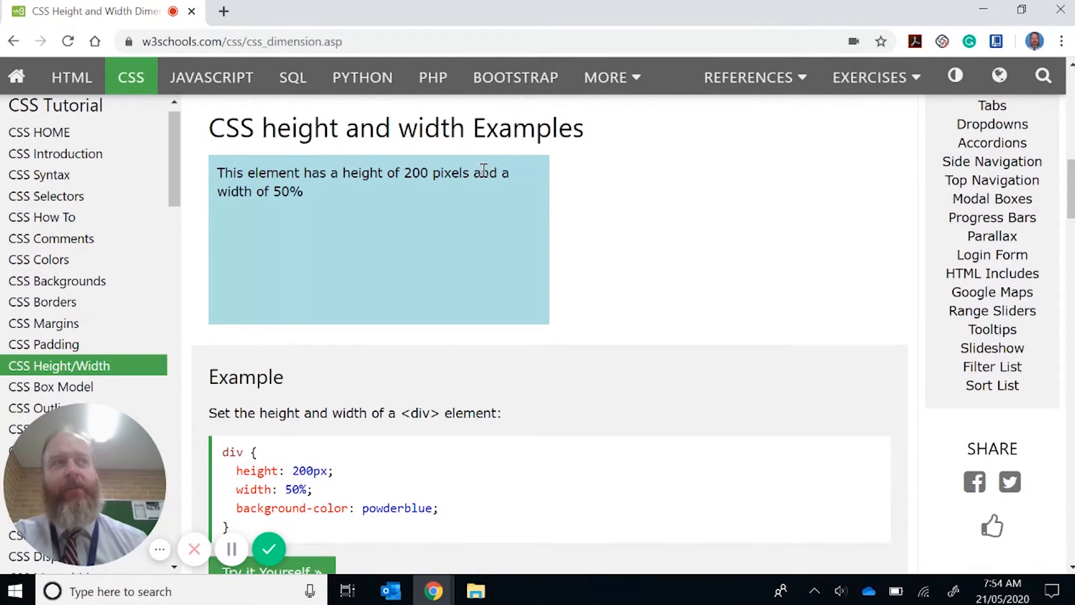
pyautogui.moveTo(309, 232)
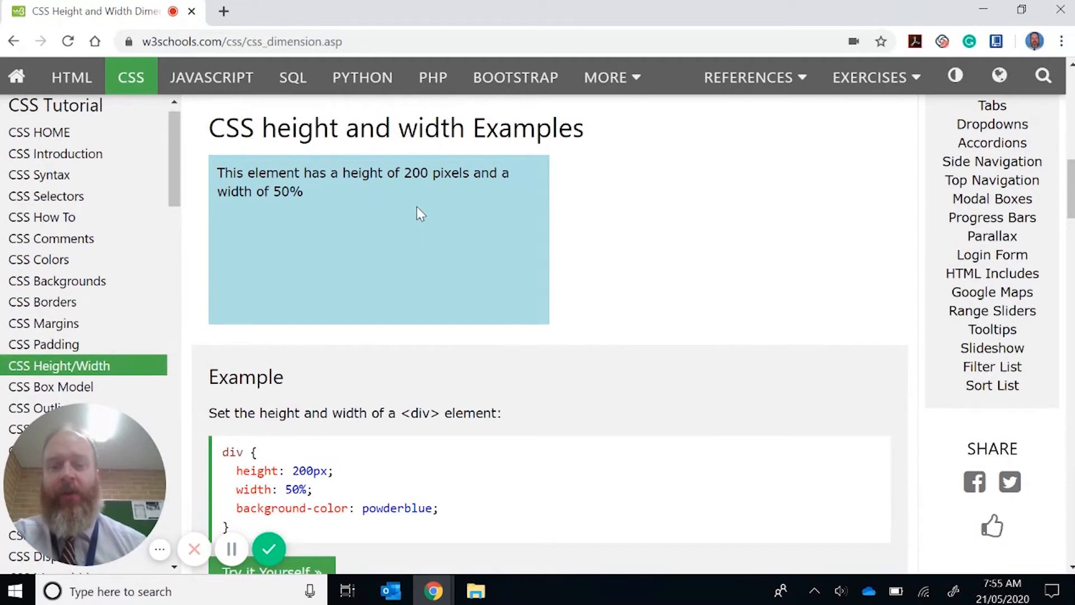
pyautogui.scroll(-3)
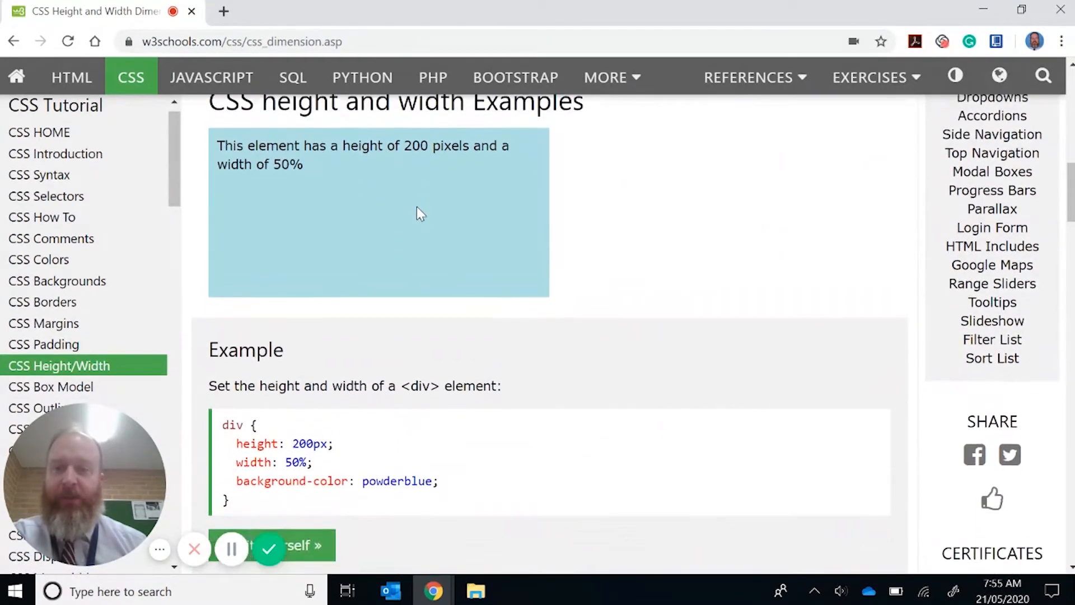
pyautogui.scroll(-3)
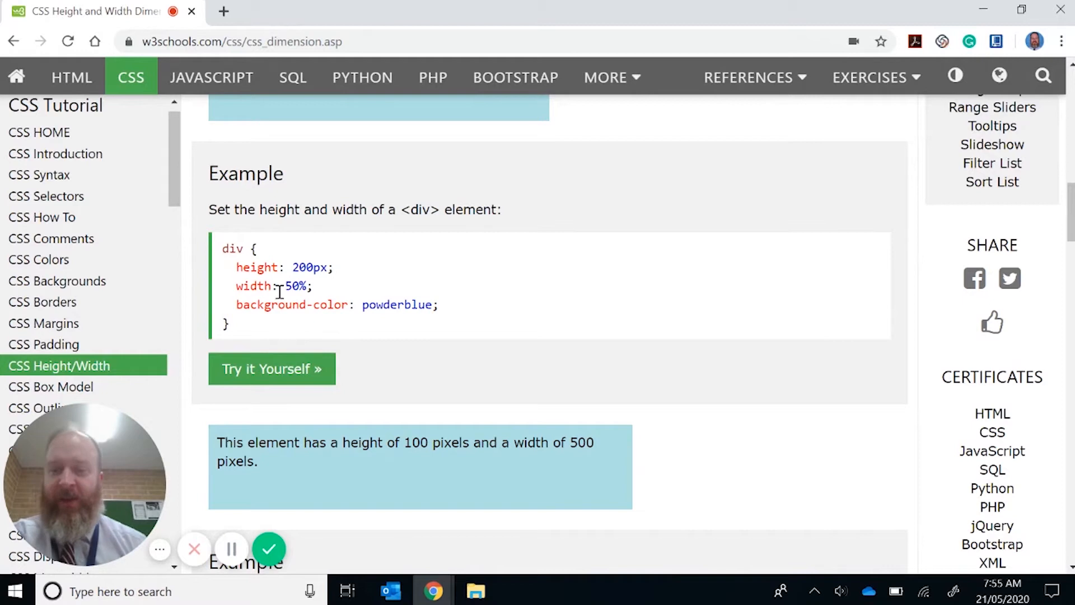
# Scroll past the height 100px, width 500px code to the 'Setting max-width' heading
pyautogui.scroll(-3)
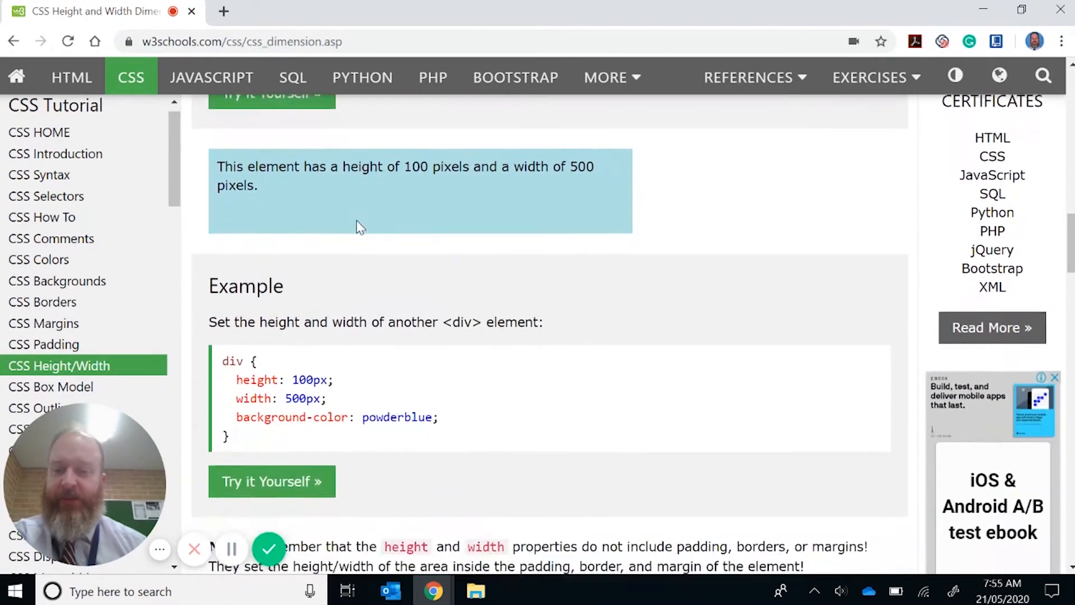
pyautogui.scroll(-3)
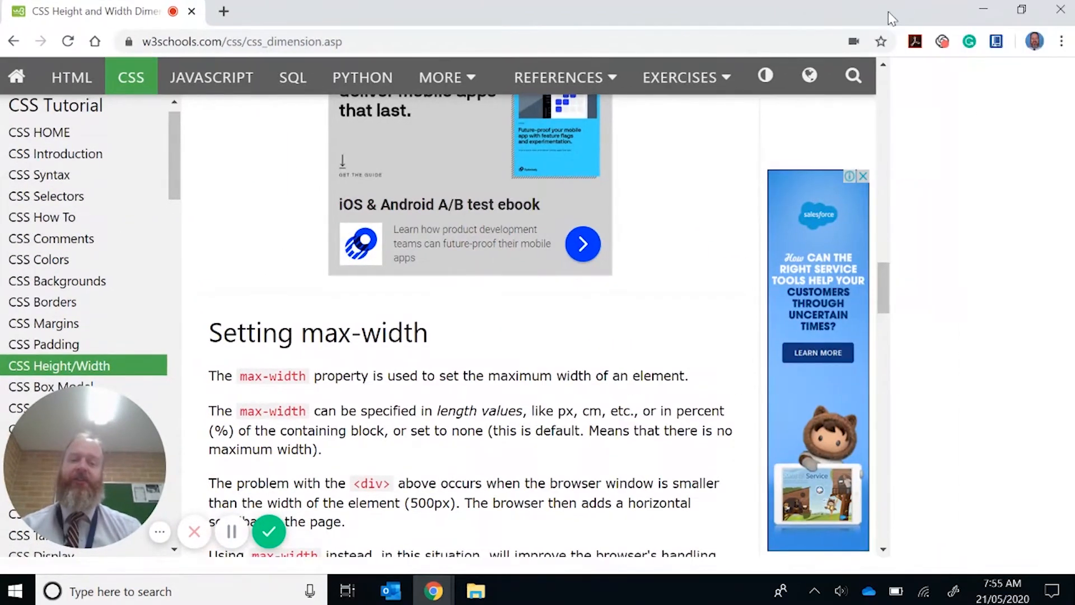
# Scroll through the max-width explanation to its example code, max-width 500px and height 100px
pyautogui.scroll(-3)
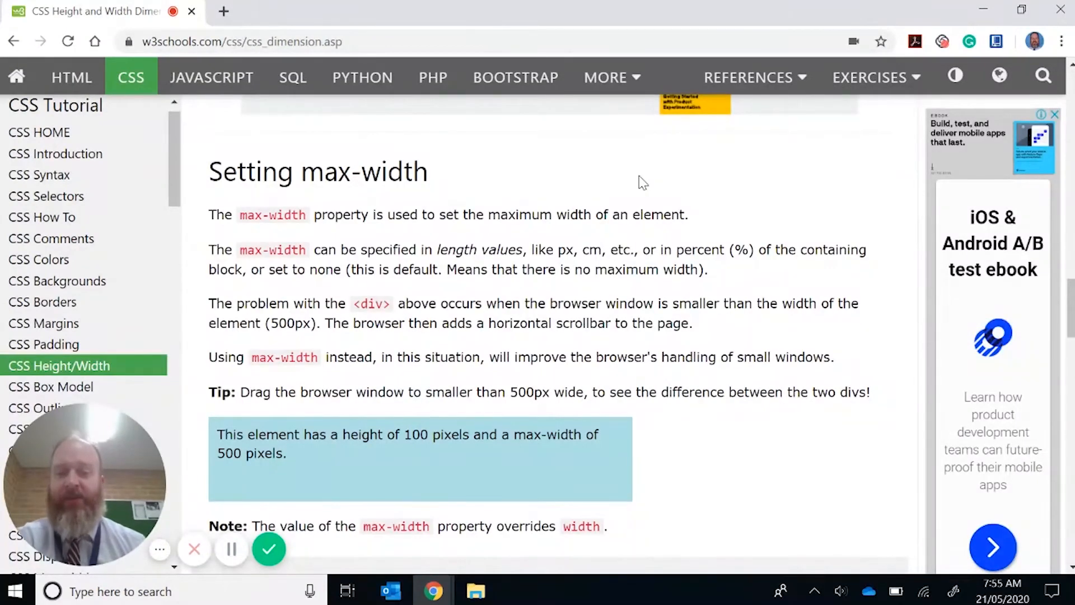
pyautogui.moveTo(411, 245)
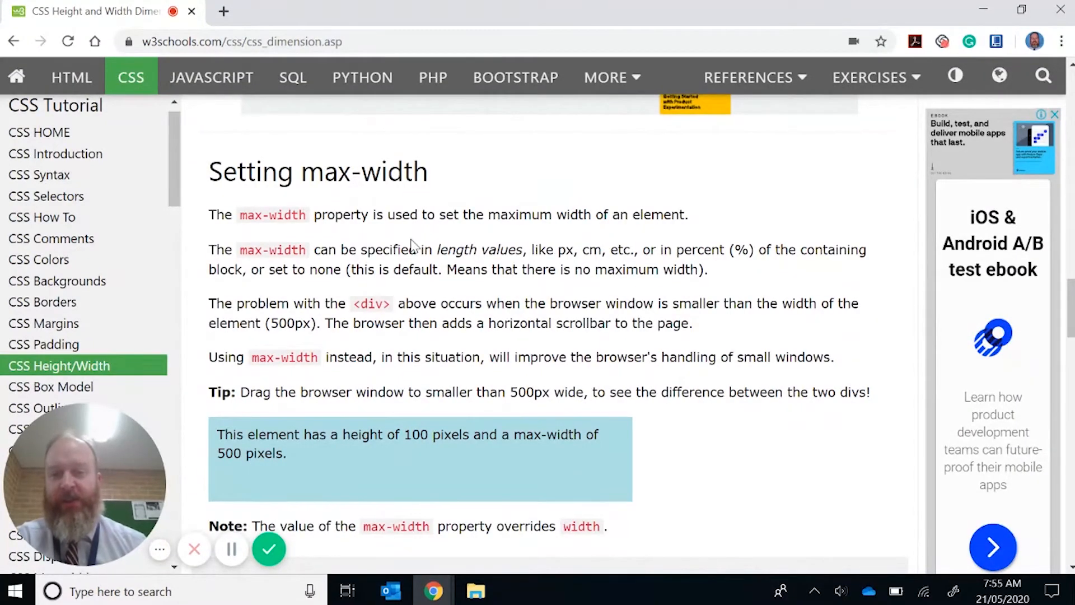
pyautogui.scroll(-3)
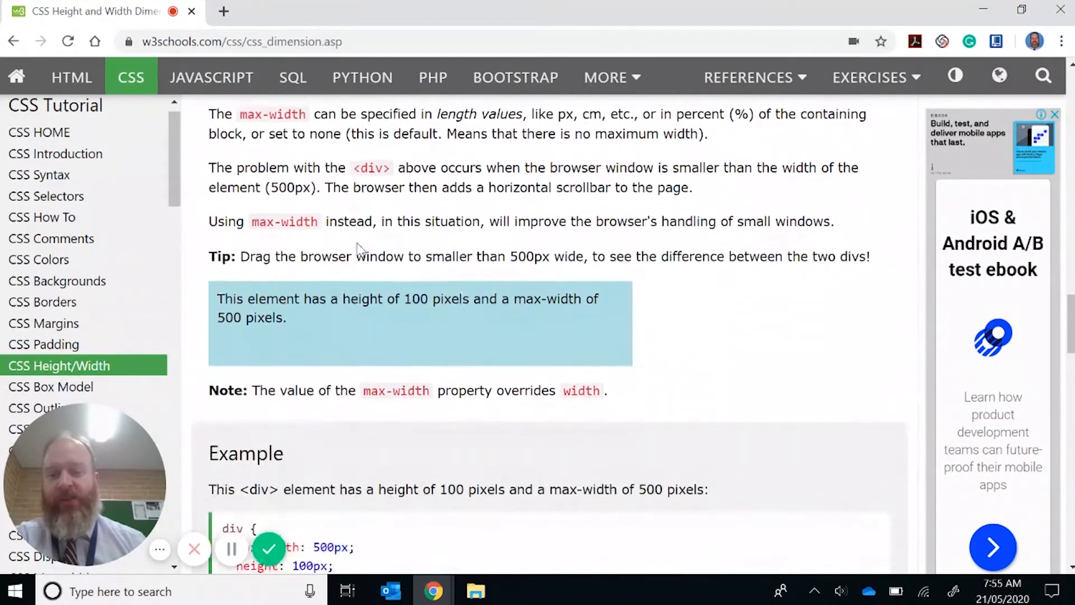
pyautogui.scroll(-3)
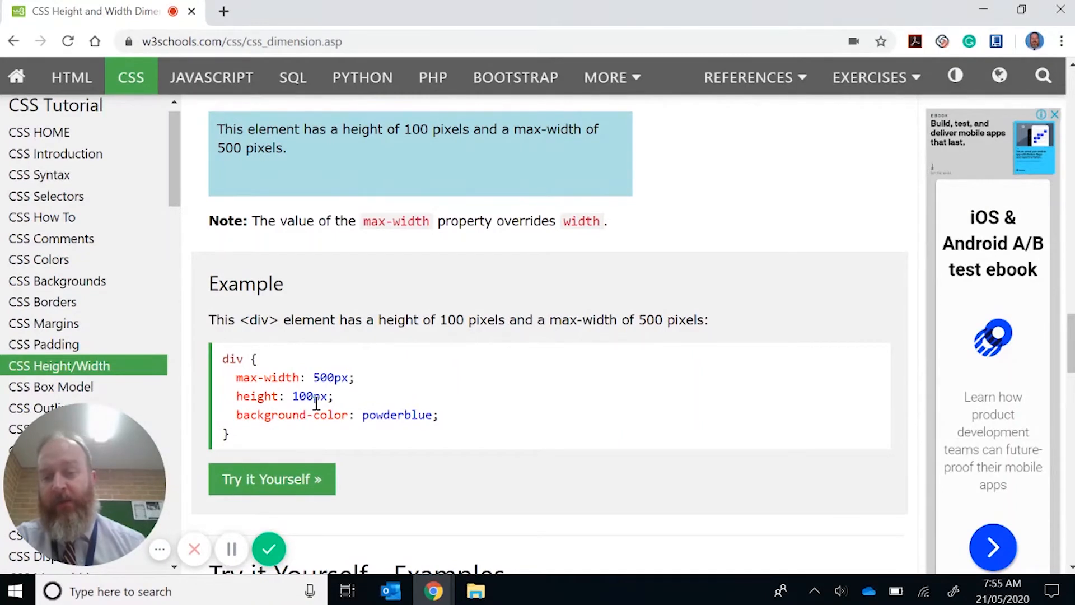
# Run the max-width example in the Tryit Editor, close it, and reach 'Try it Yourself - Examples'
pyautogui.click(271, 478)
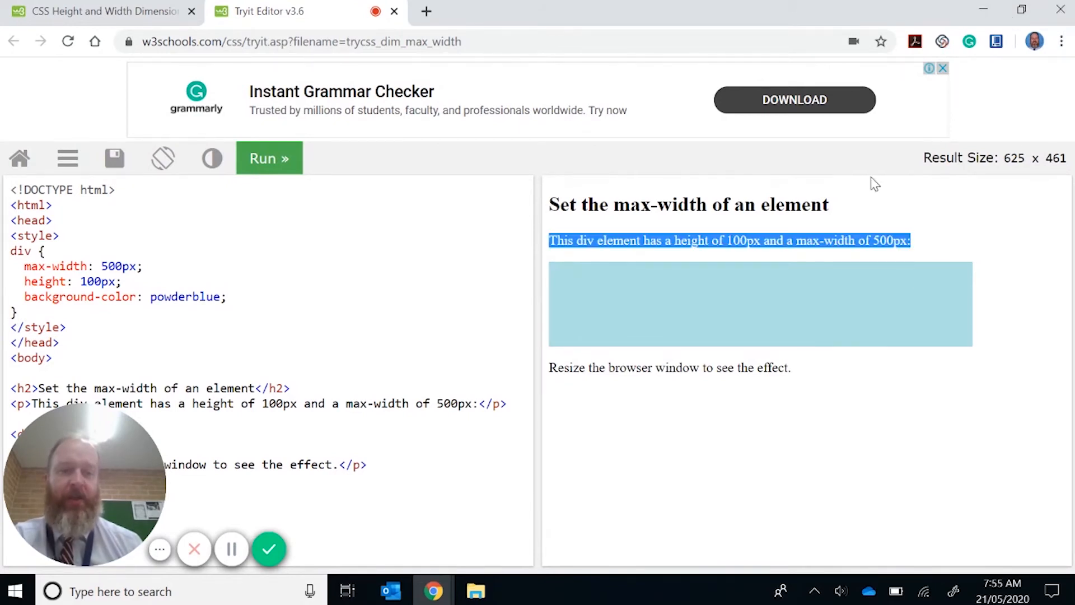
pyautogui.click(795, 240)
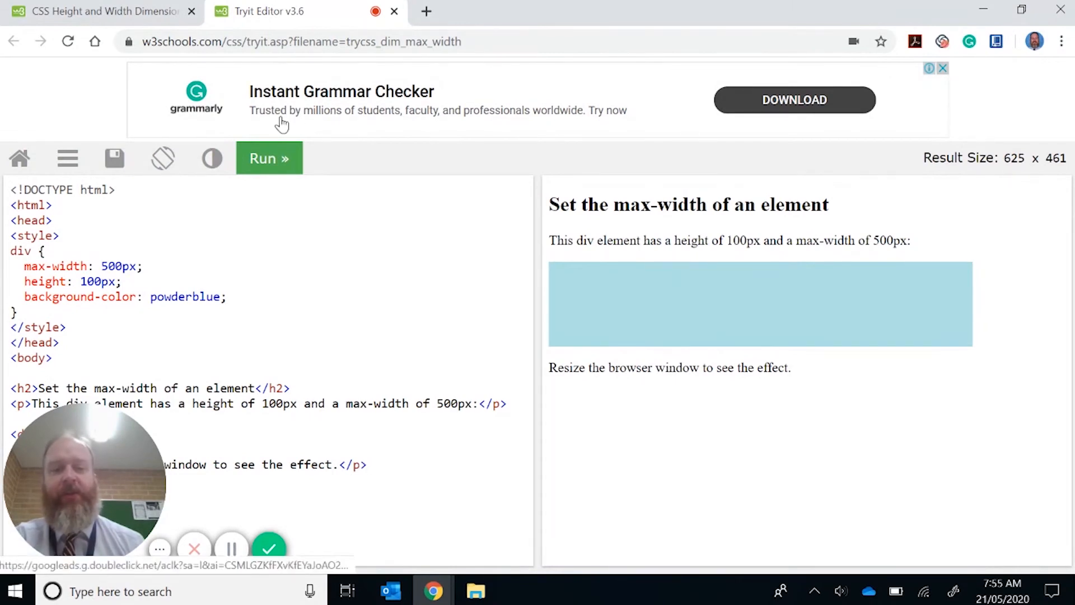
pyautogui.moveTo(637, 197)
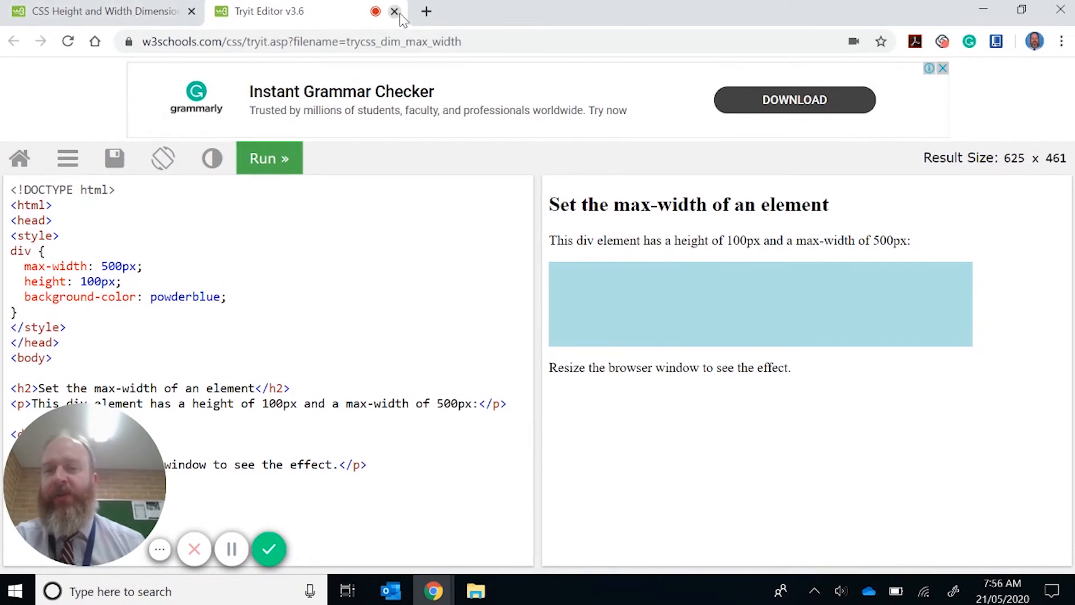
pyautogui.click(394, 11)
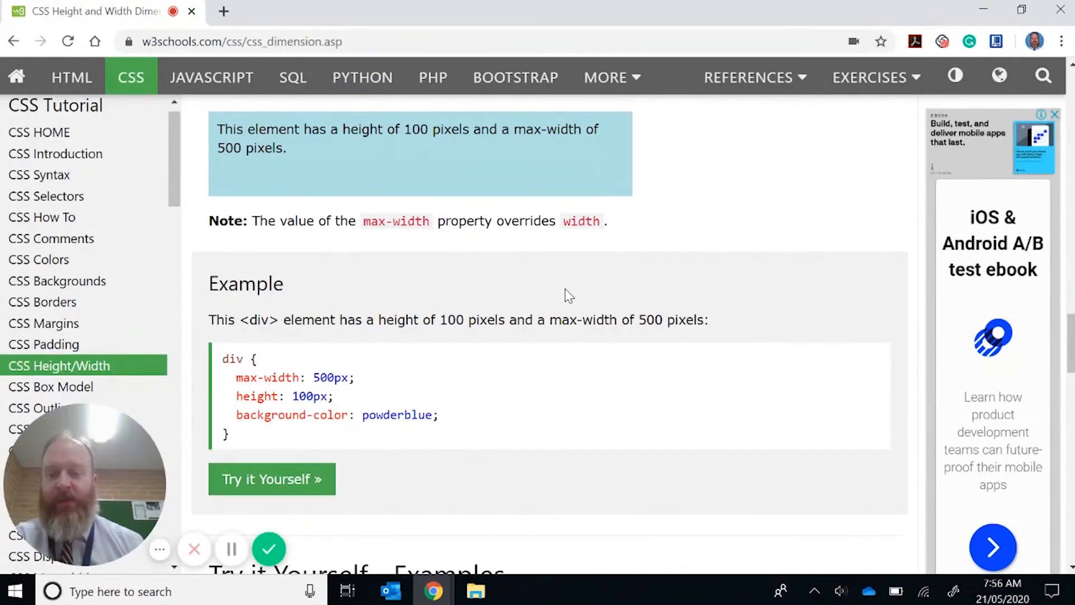
pyautogui.scroll(-3)
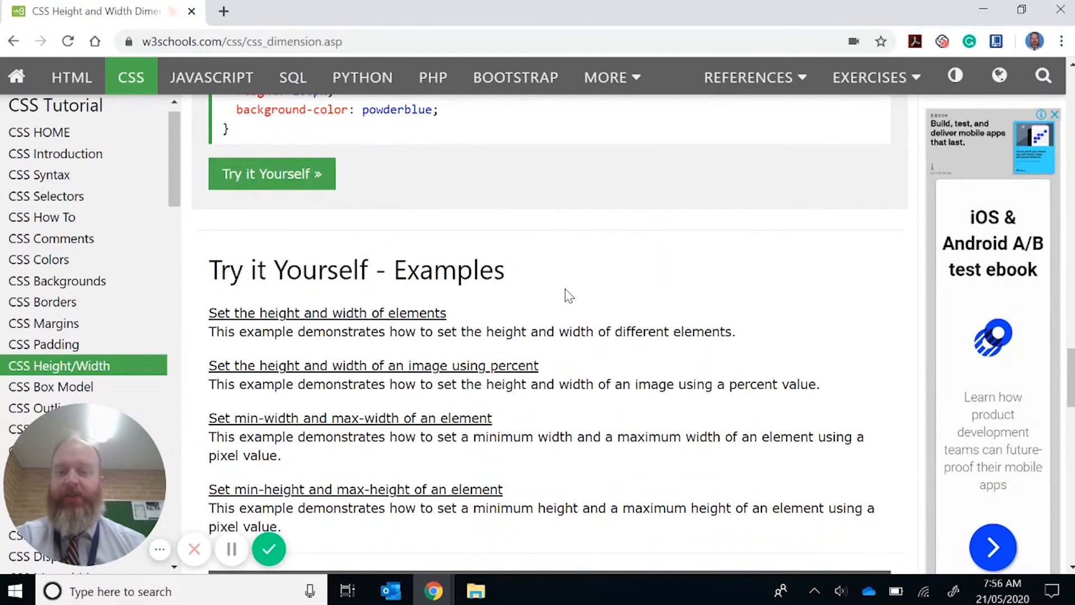